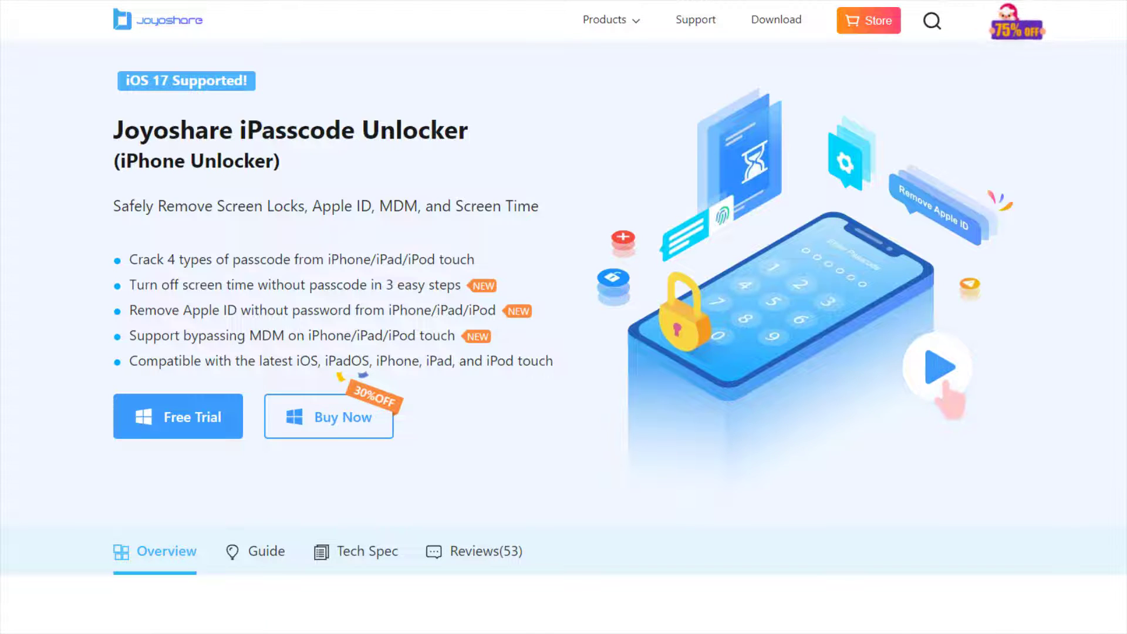
# Scroll the iPasscode Unlocker product page down to the Bypass MDM section.
pyautogui.scroll(-3)
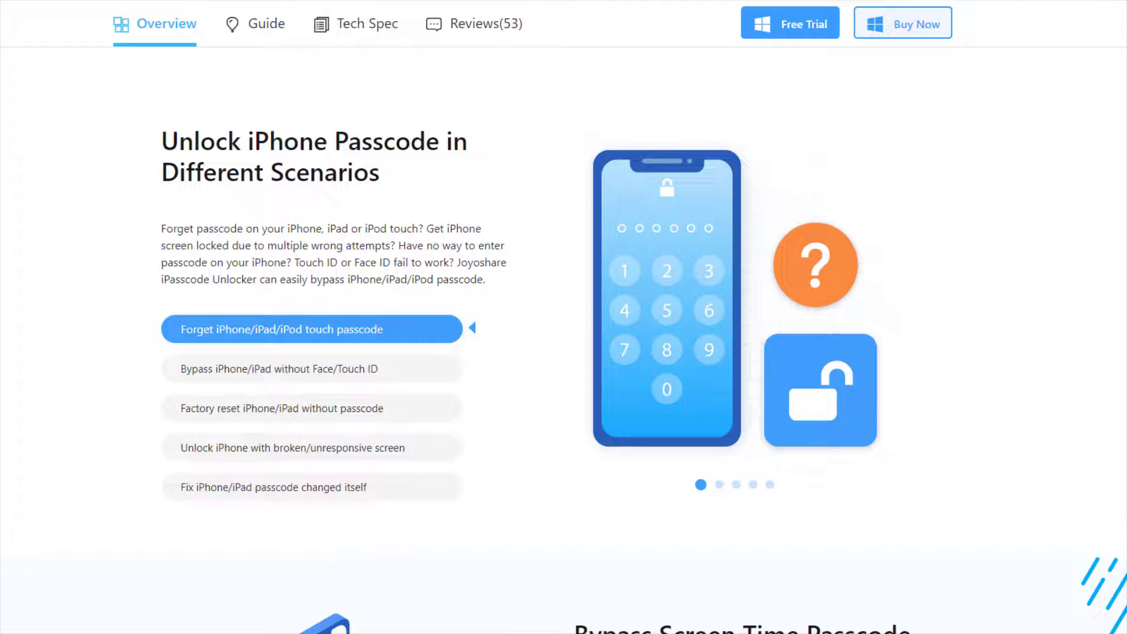
pyautogui.scroll(-3)
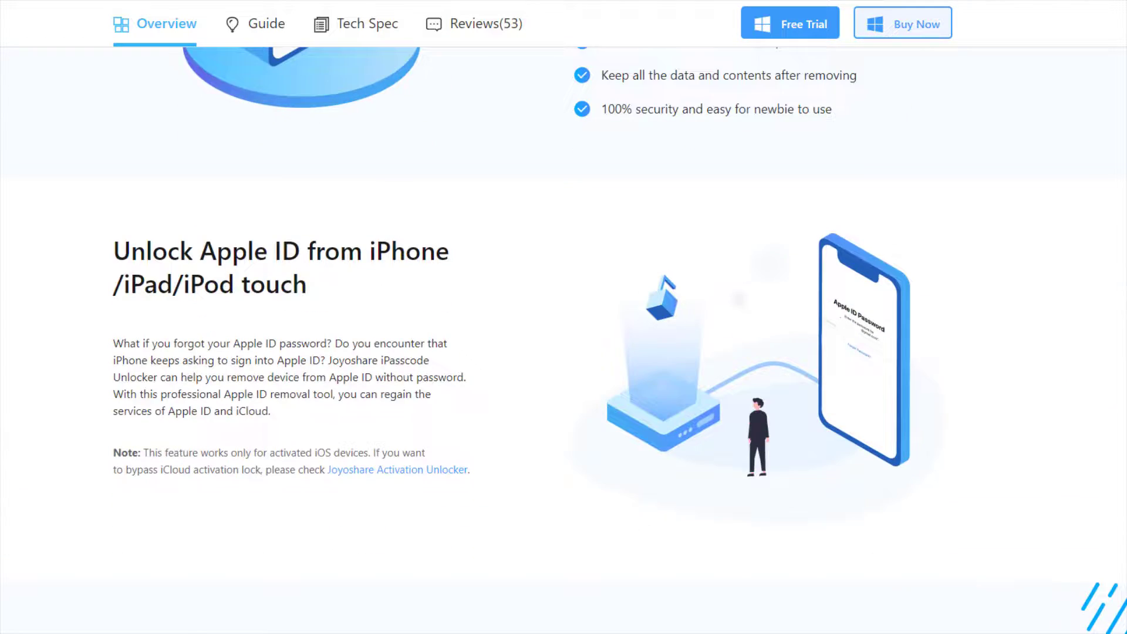
pyautogui.scroll(-3)
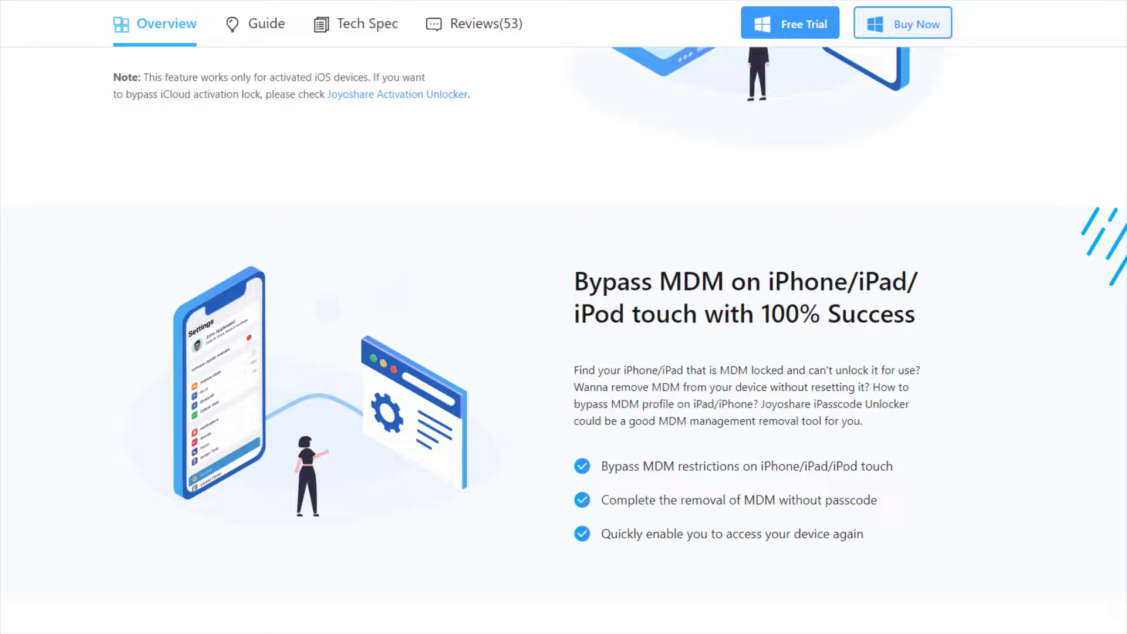
pyautogui.scroll(3)
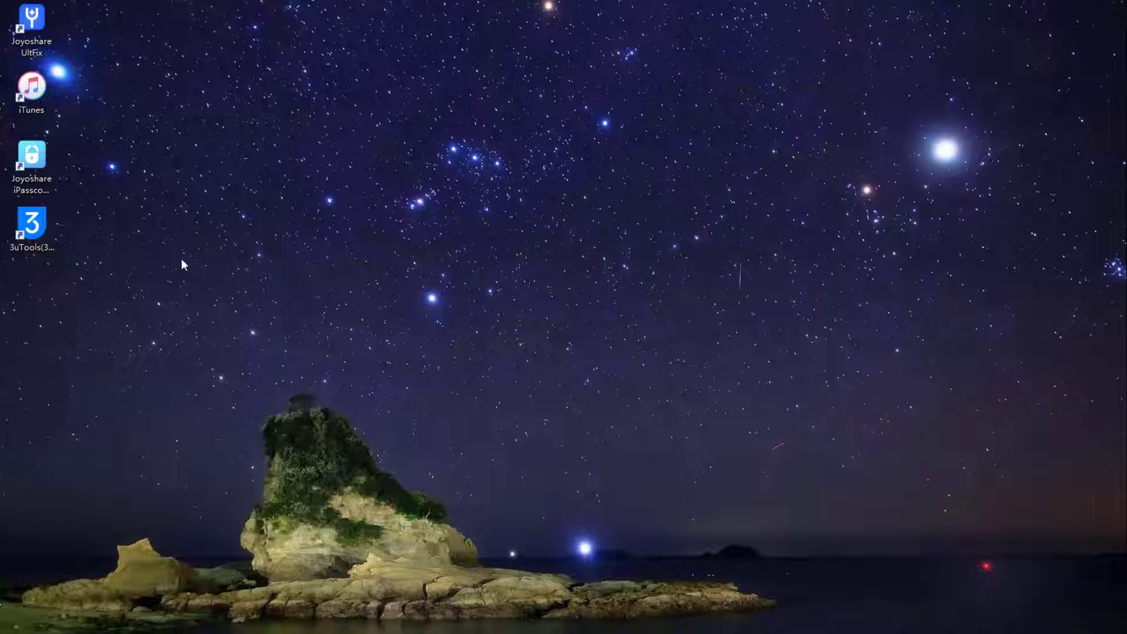
# Launch iPasscode Unlocker, start Remove MDM, and continue past the Find My iPhone step.
pyautogui.doubleClick(31, 160)
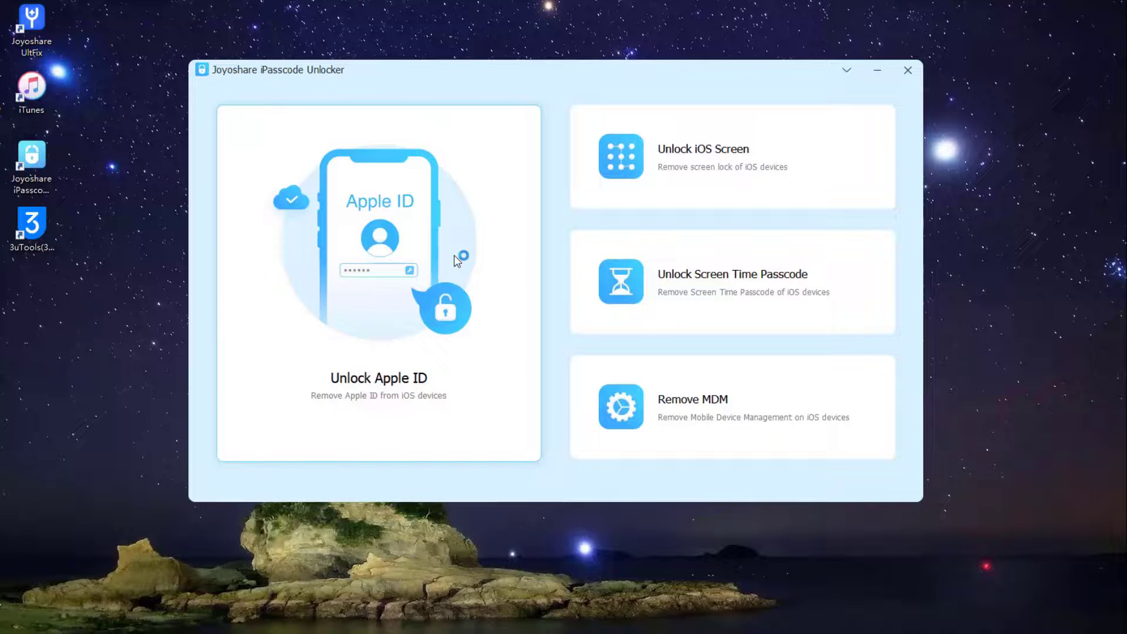
pyautogui.moveTo(693, 380)
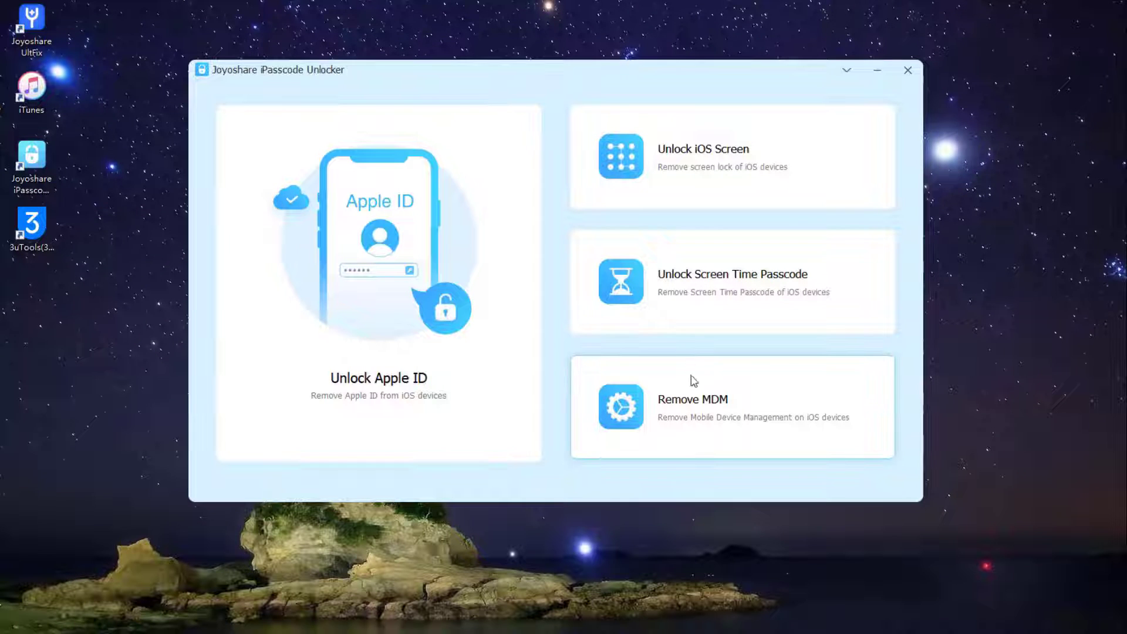
pyautogui.click(731, 406)
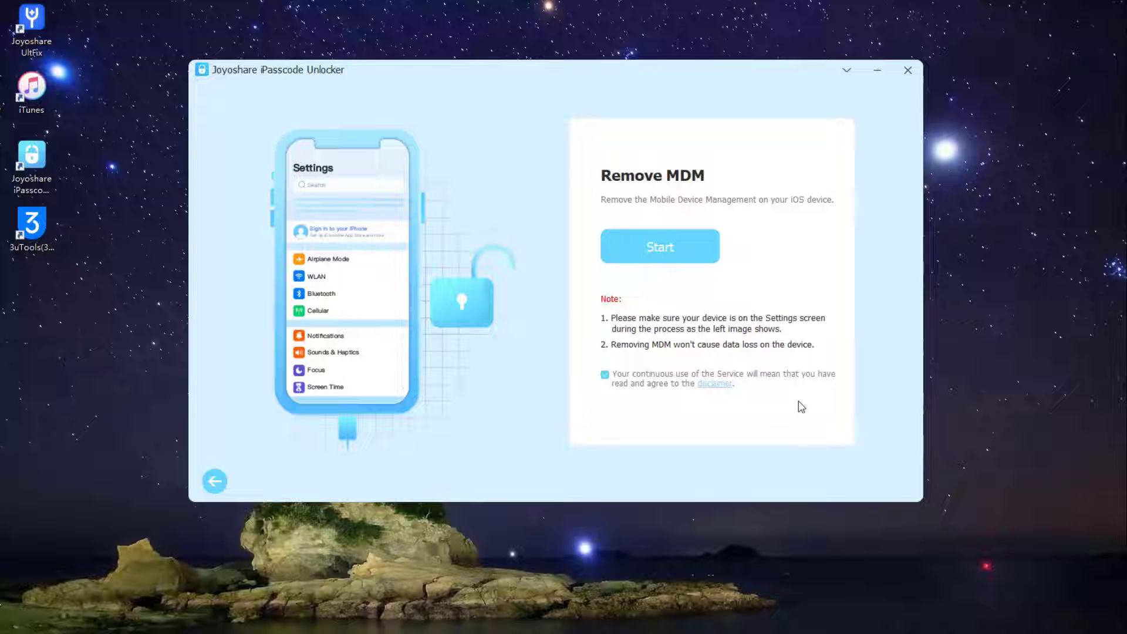
pyautogui.moveTo(621, 358)
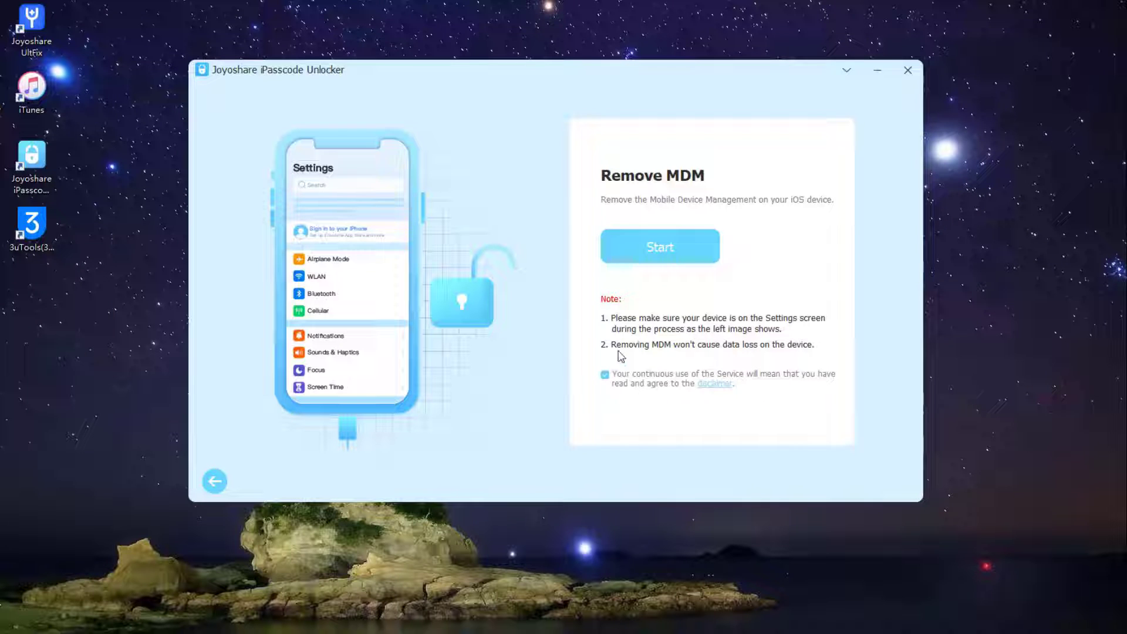
pyautogui.click(659, 247)
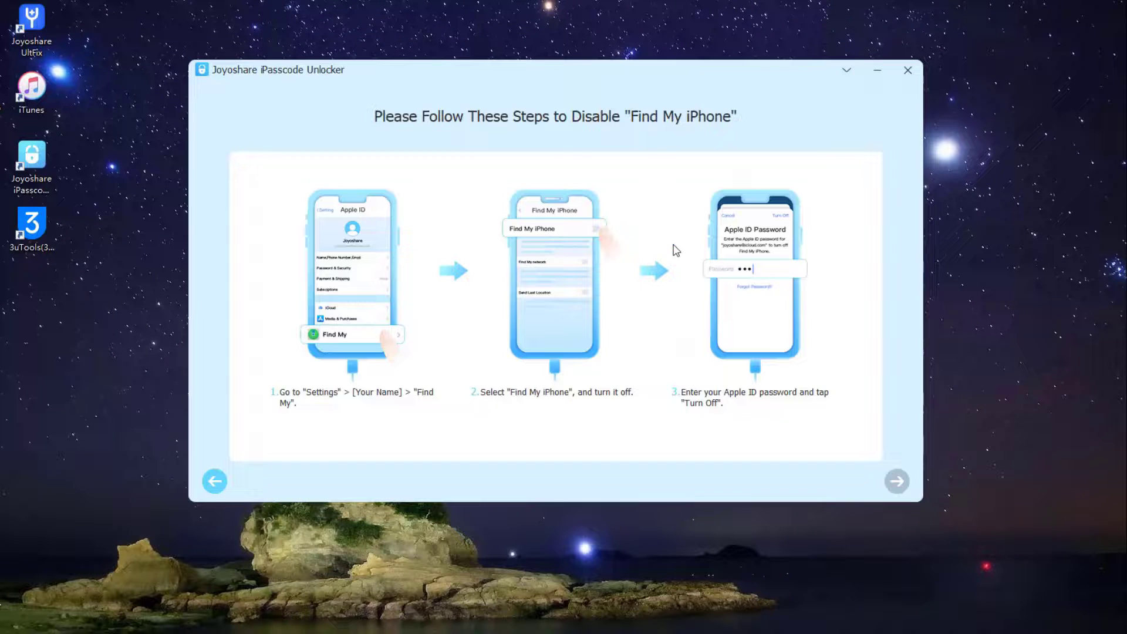
pyautogui.moveTo(767, 373)
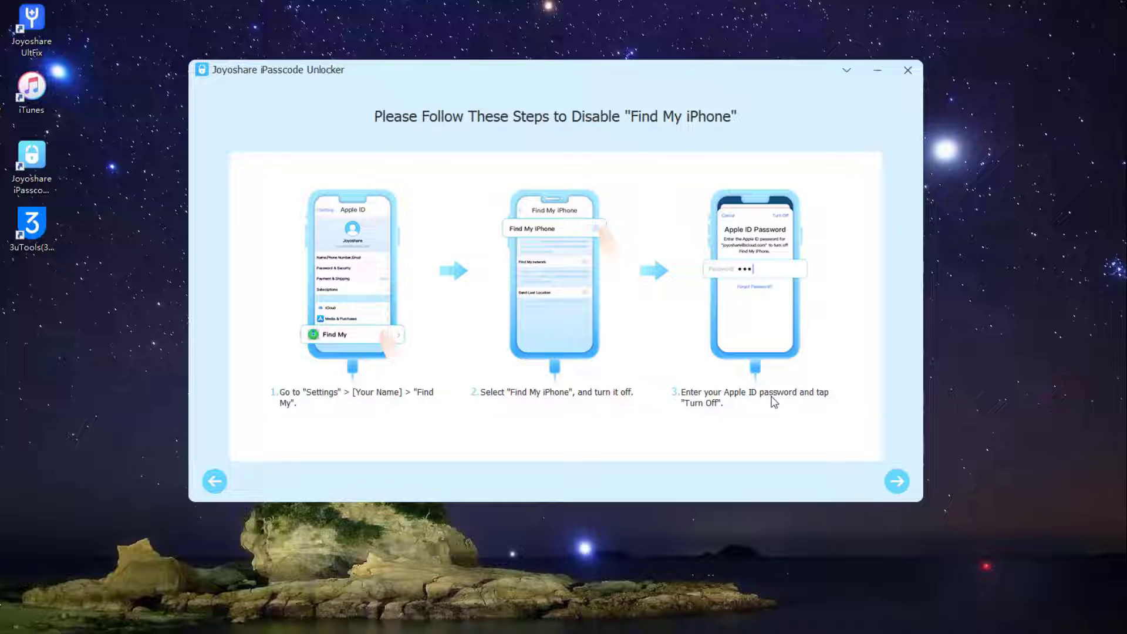
pyautogui.click(897, 481)
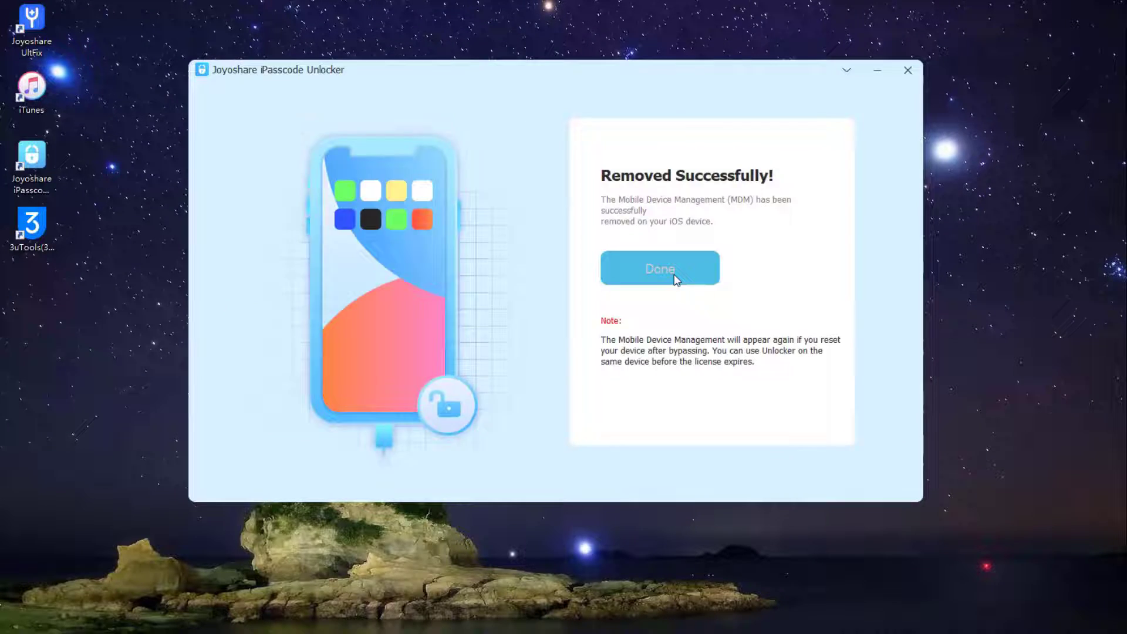
# Confirm the finished MDM removal, then browse 3uTools features down to All-in-One iOS Helper.
pyautogui.click(660, 269)
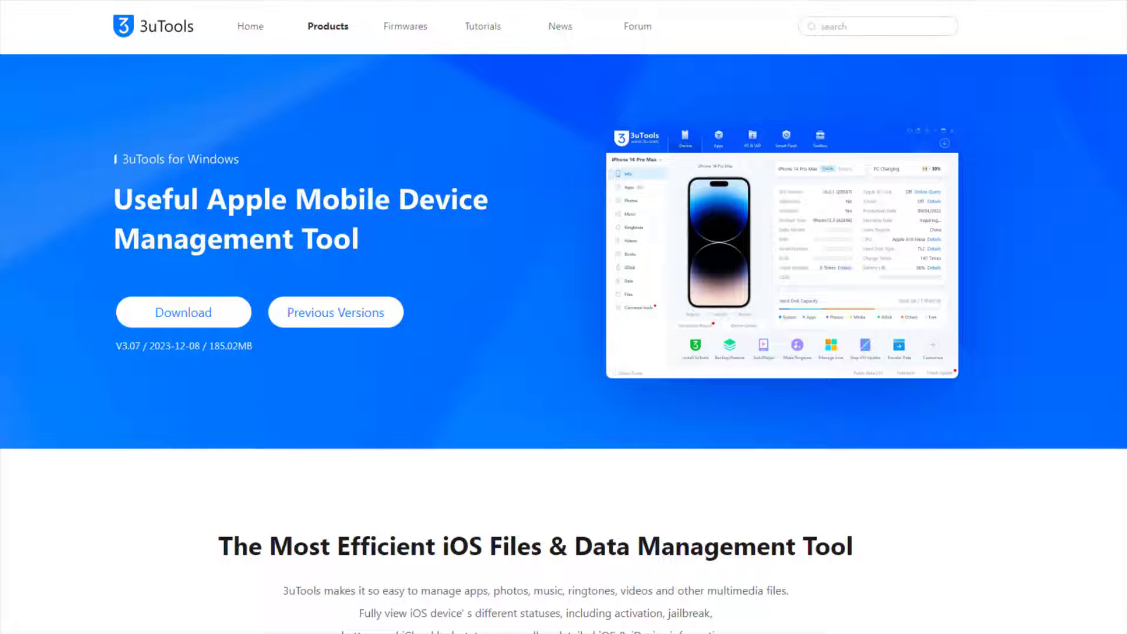
pyautogui.scroll(-3)
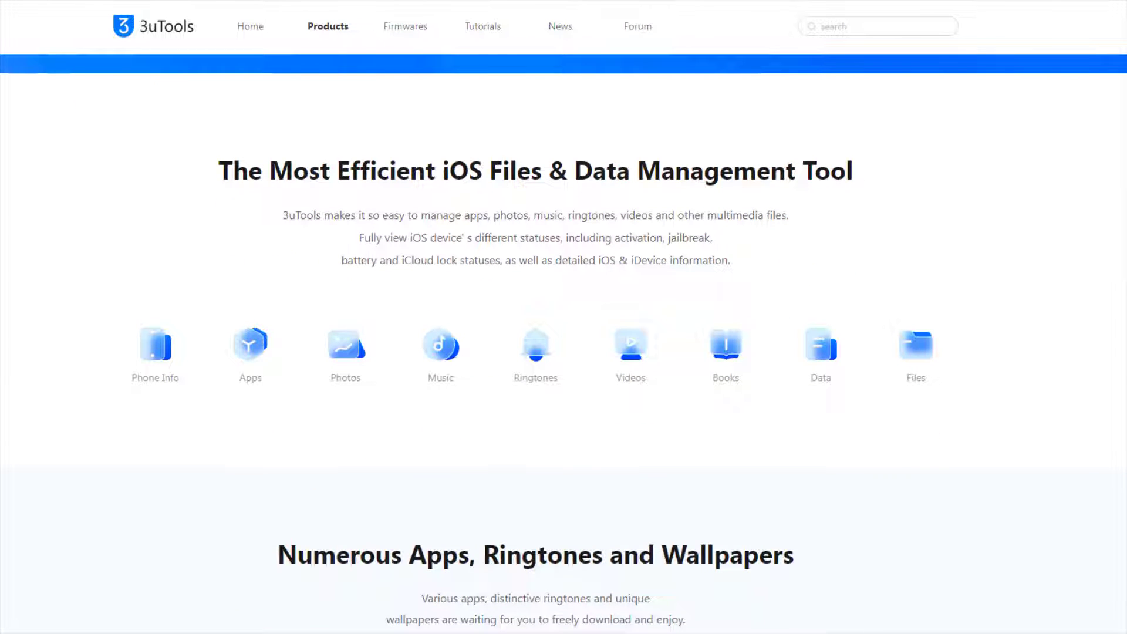
pyautogui.scroll(-3)
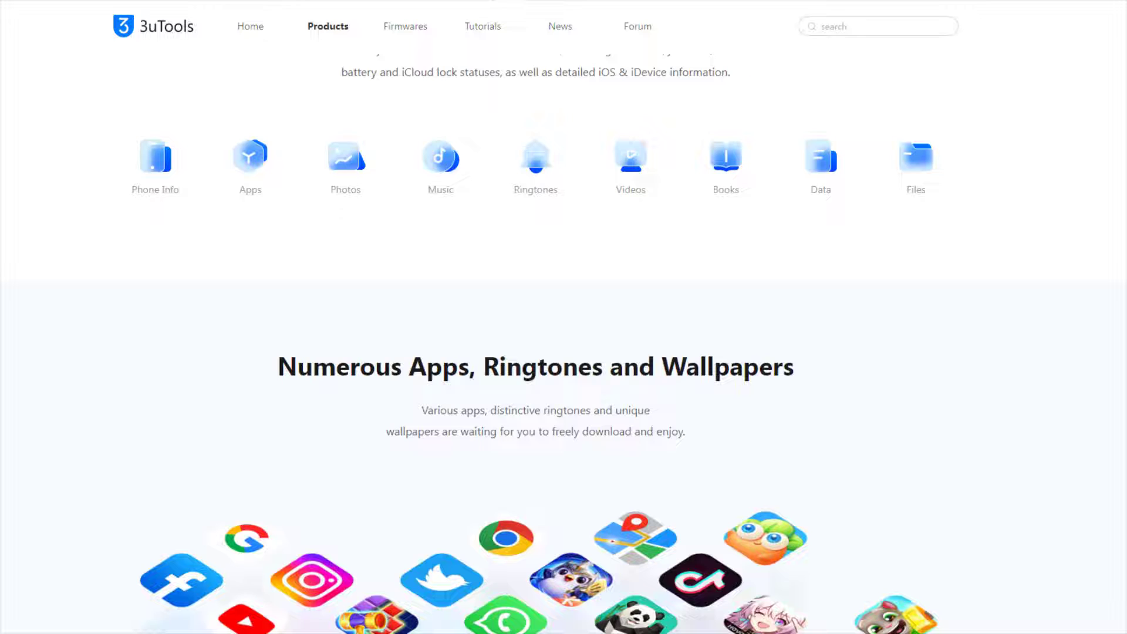
pyautogui.scroll(-3)
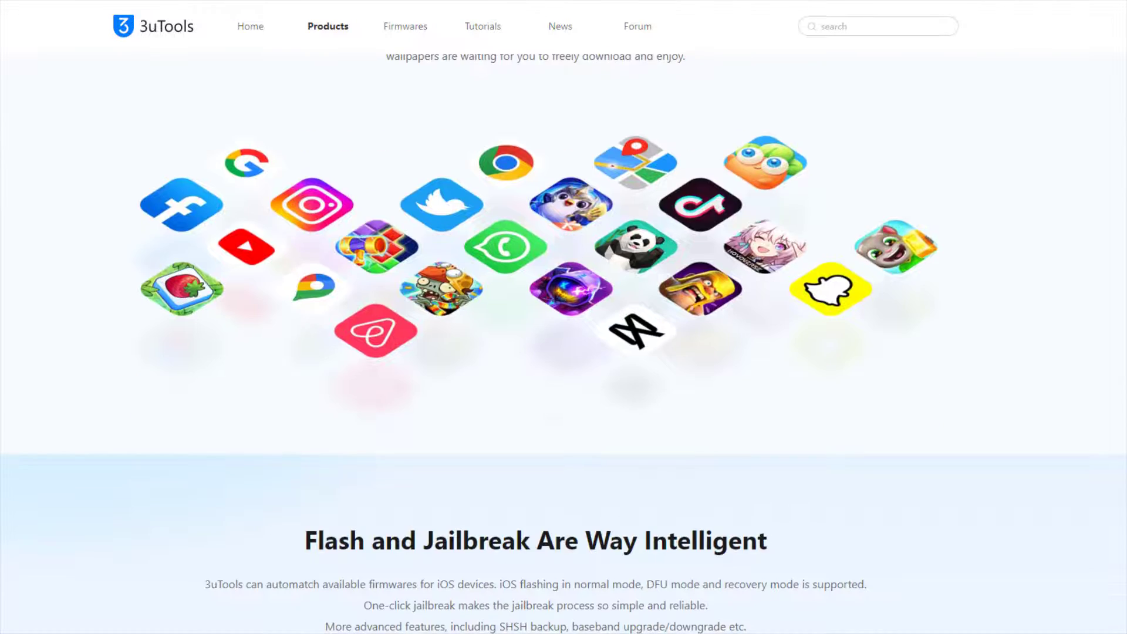
pyautogui.scroll(-3)
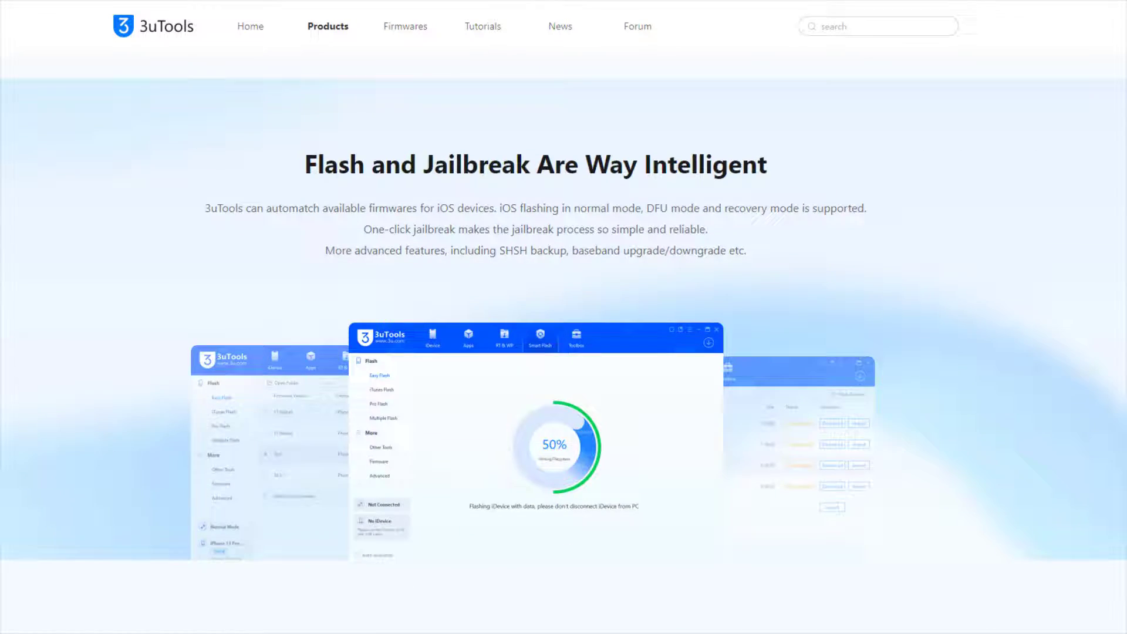
pyautogui.scroll(-3)
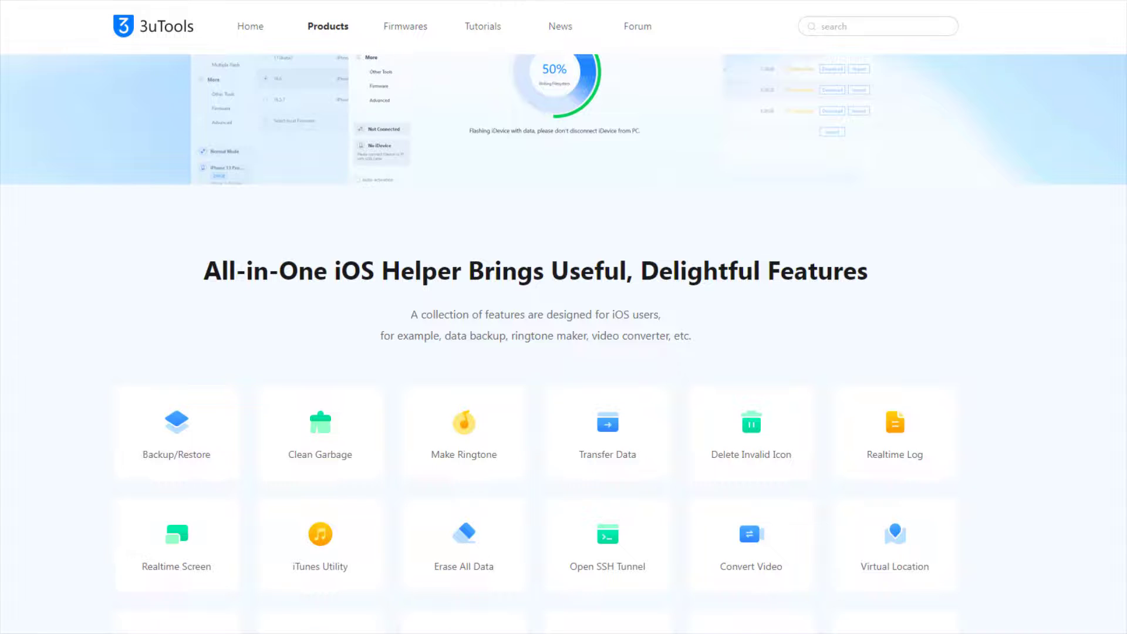
pyautogui.scroll(-3)
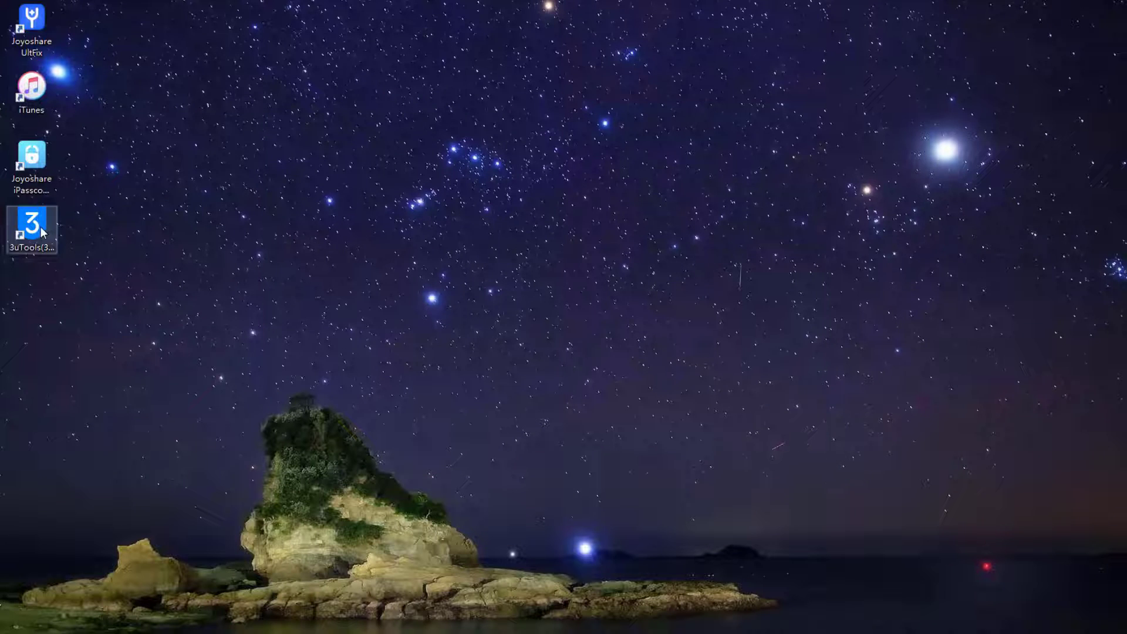
# Launch 3uTools and open Skip MDM Lock from the Toolbox's More tools.
pyautogui.doubleClick(32, 223)
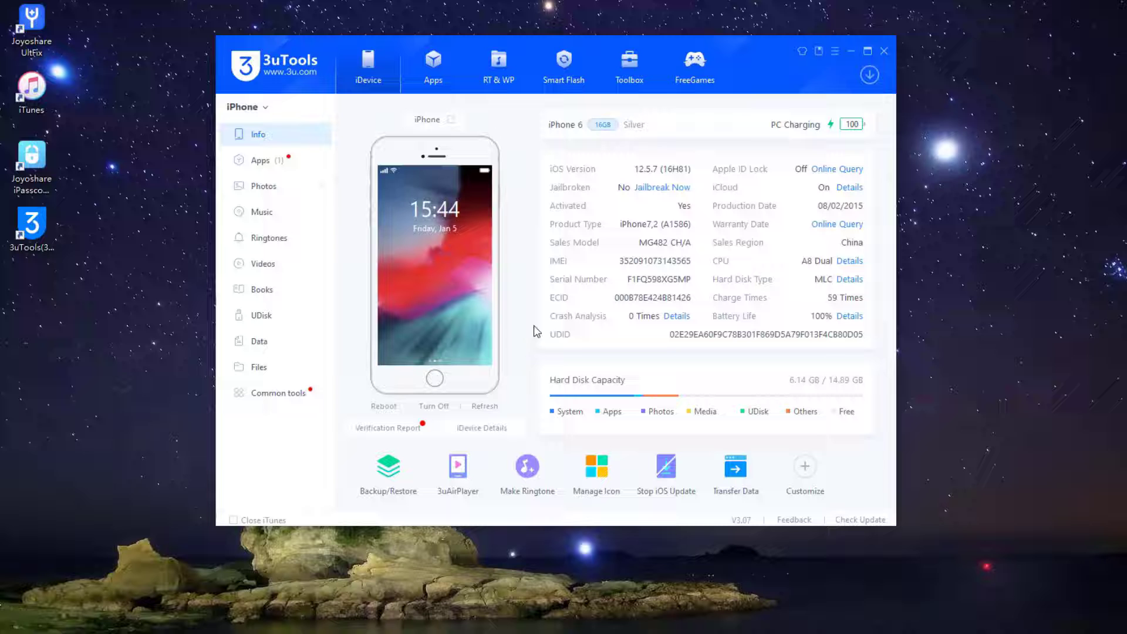
pyautogui.click(628, 64)
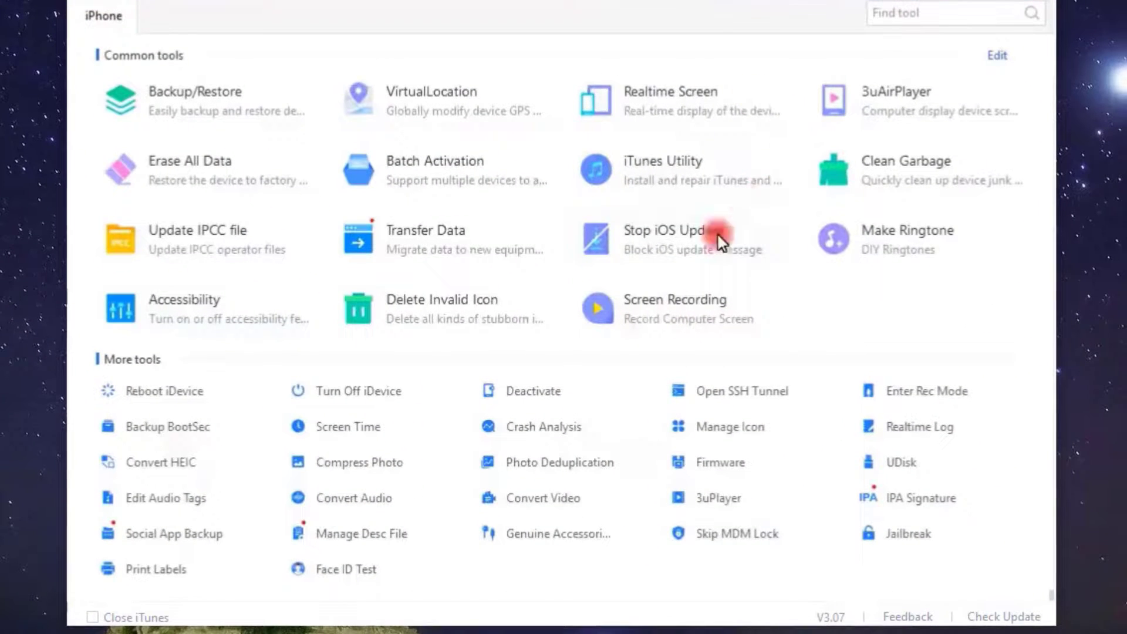
pyautogui.click(735, 534)
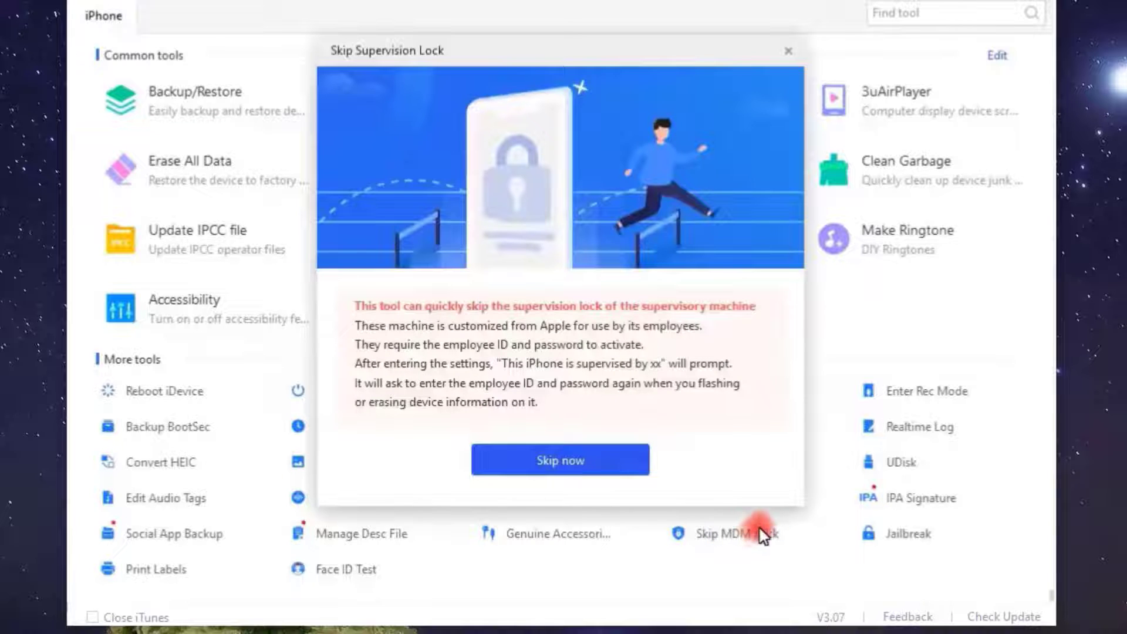